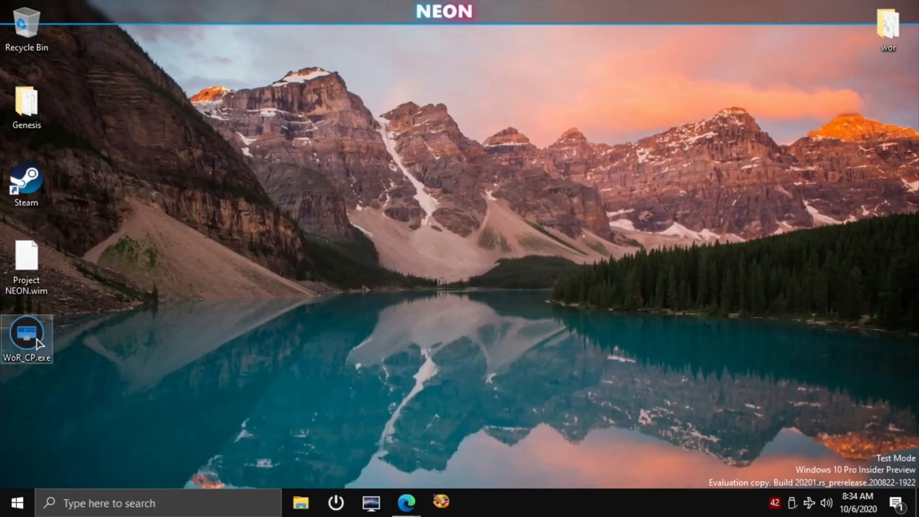
{"action": "mouse_move", "coordinate": [37, 343]}
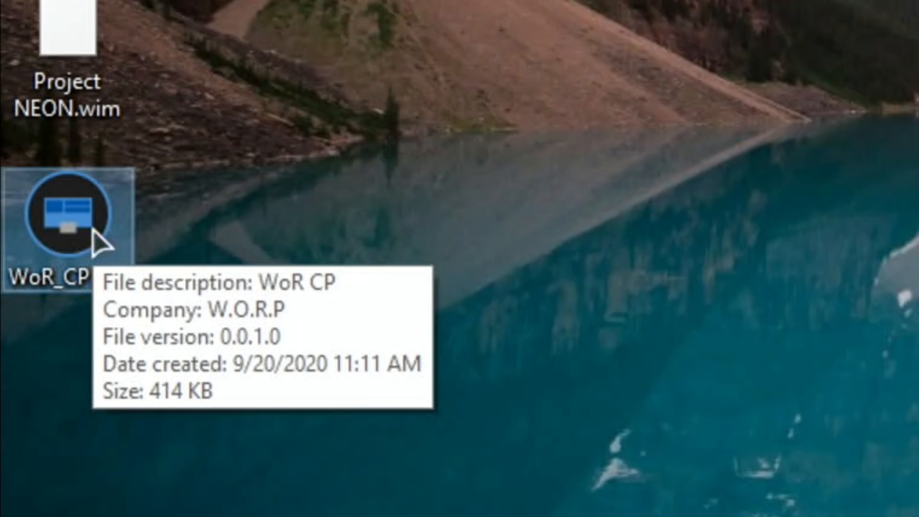
Step: Launch WoR_CP.exe from the desktop maximized, showing the Performance page statistics
{"action": "double_click", "coordinate": [58, 218]}
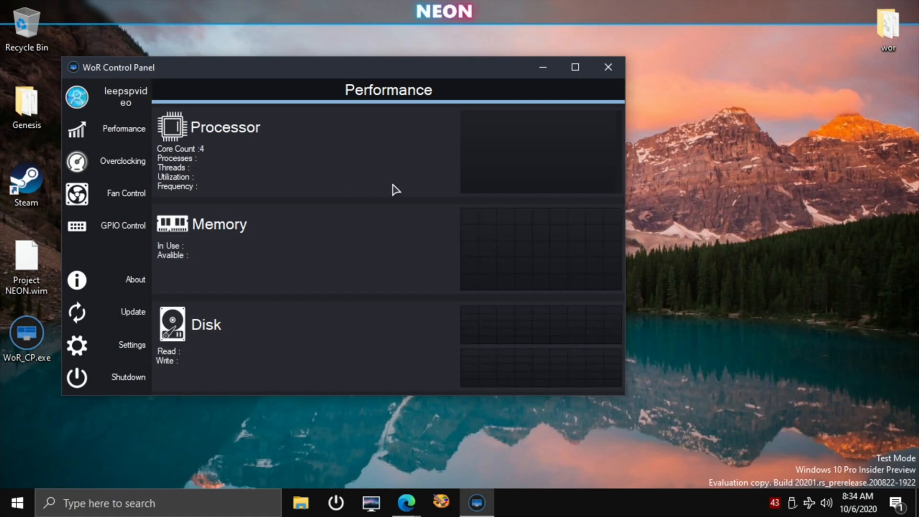
{"action": "left_click", "coordinate": [576, 67]}
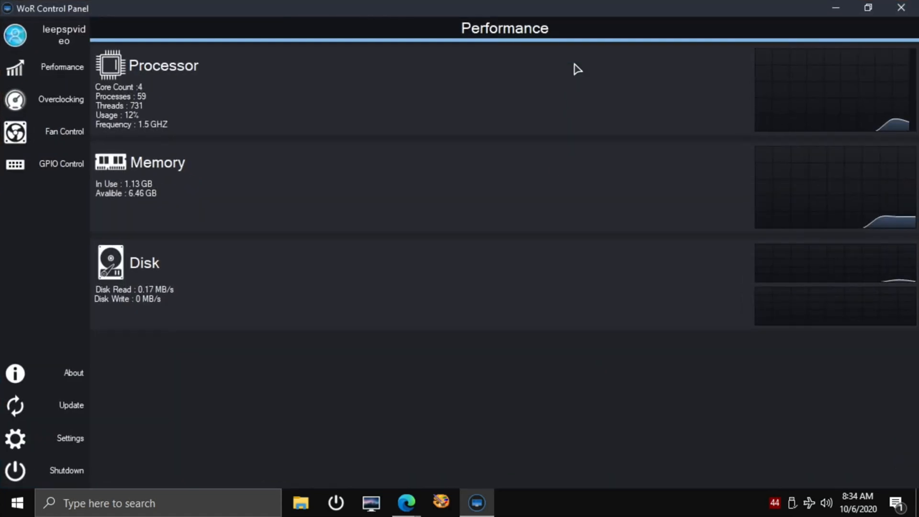
{"action": "left_click", "coordinate": [61, 67]}
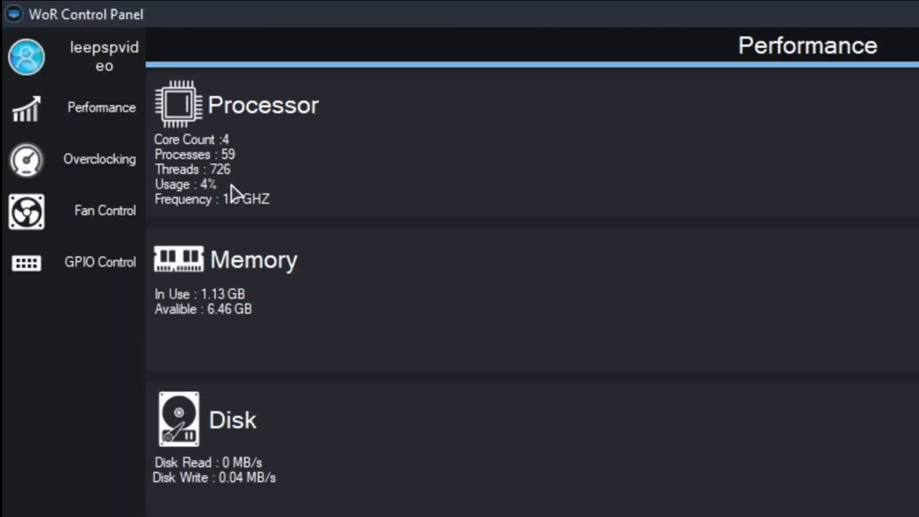
{"action": "mouse_move", "coordinate": [329, 199]}
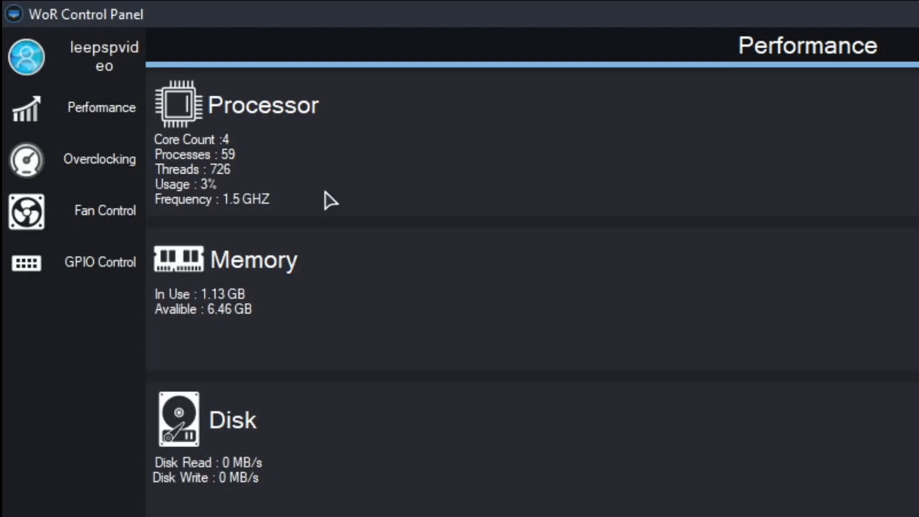
{"action": "mouse_move", "coordinate": [323, 331]}
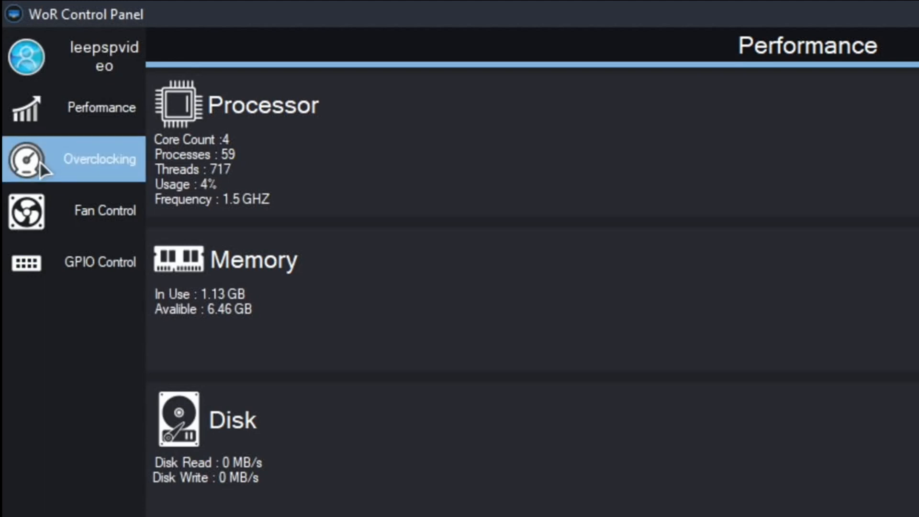
Step: On the Overclocking page enter Arm_Freq 2000, Arm_Freq_Min 750 and Over_Voltage 6
{"action": "left_click", "coordinate": [100, 159]}
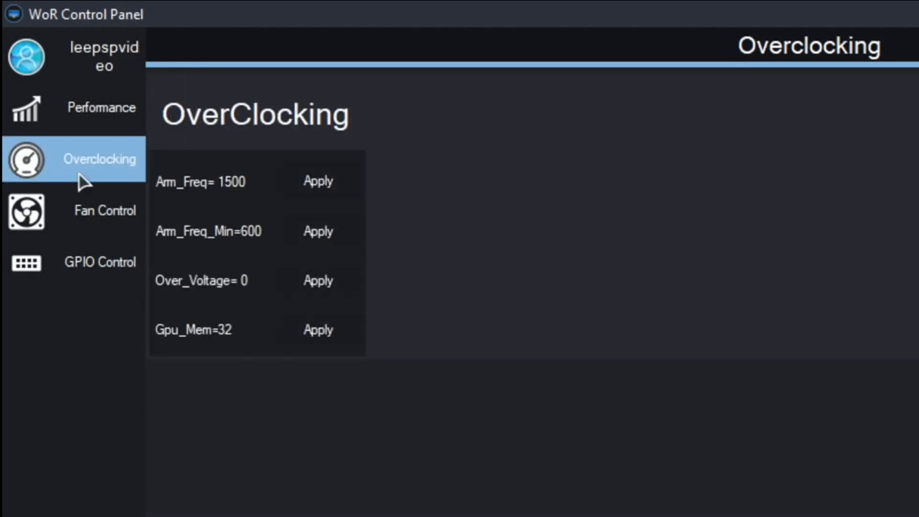
{"action": "left_click", "coordinate": [318, 231]}
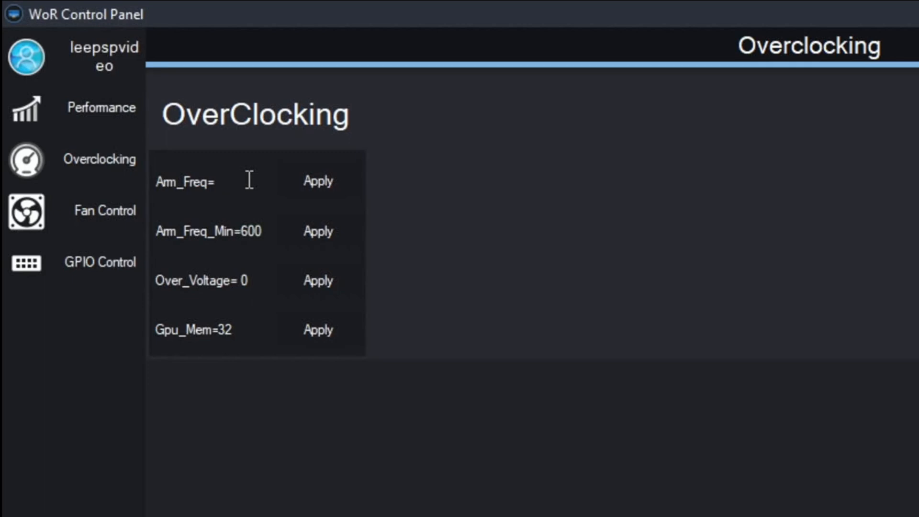
{"action": "type", "text": "2000"}
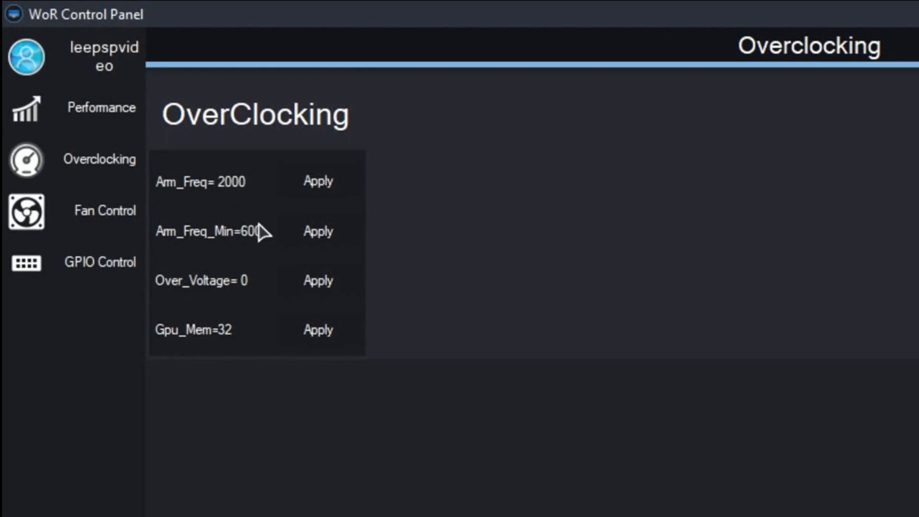
{"action": "left_click", "coordinate": [229, 231]}
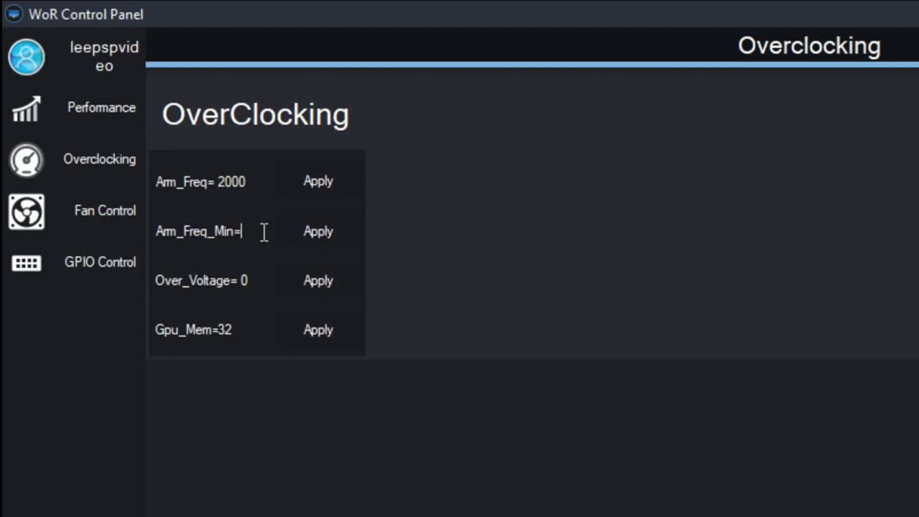
{"action": "type", "text": "750"}
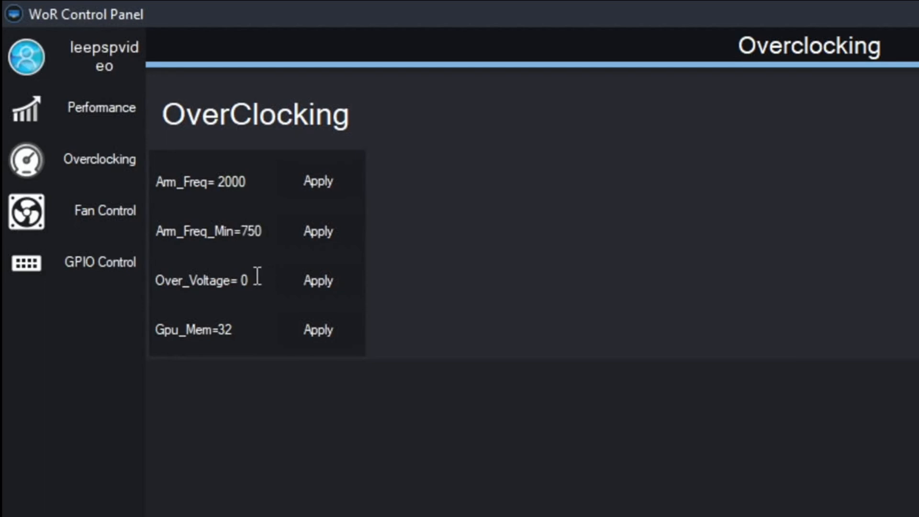
{"action": "type", "text": "6"}
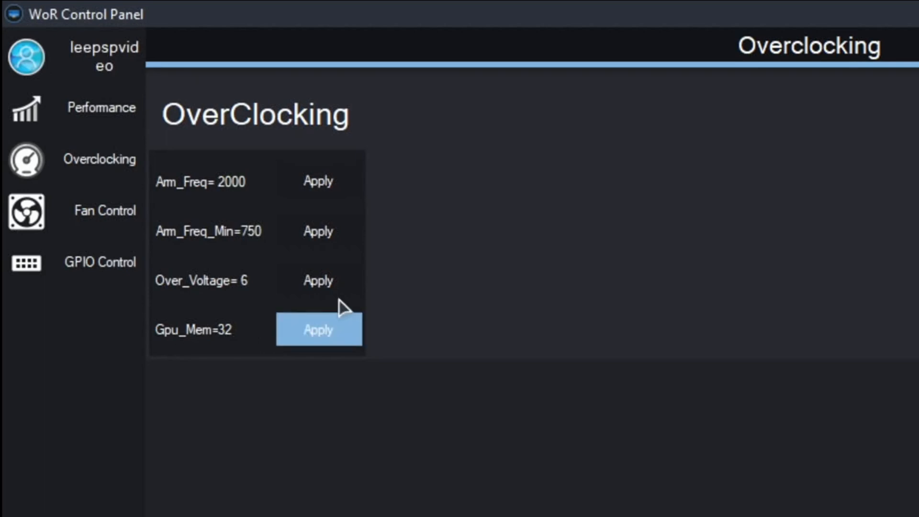
Step: Apply the overclock values and agree to mount the missing boot partition
{"action": "left_click", "coordinate": [319, 328]}
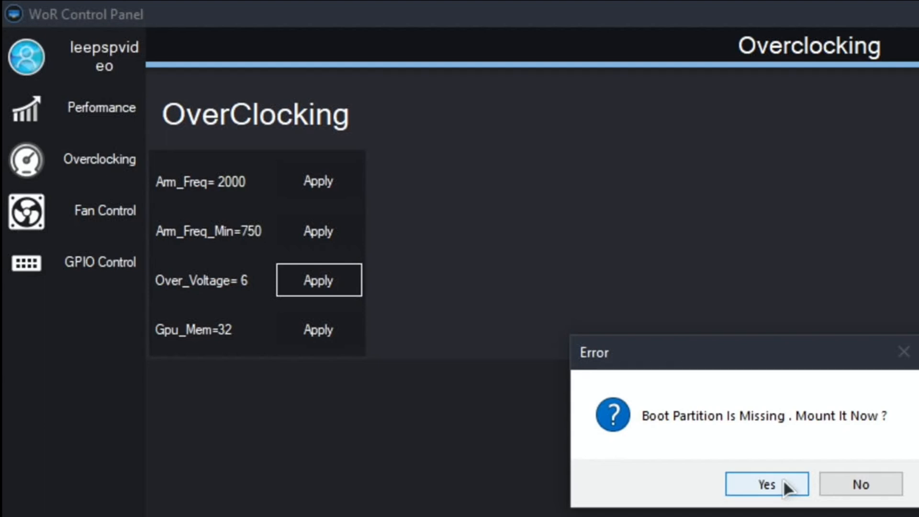
{"action": "left_click", "coordinate": [766, 484]}
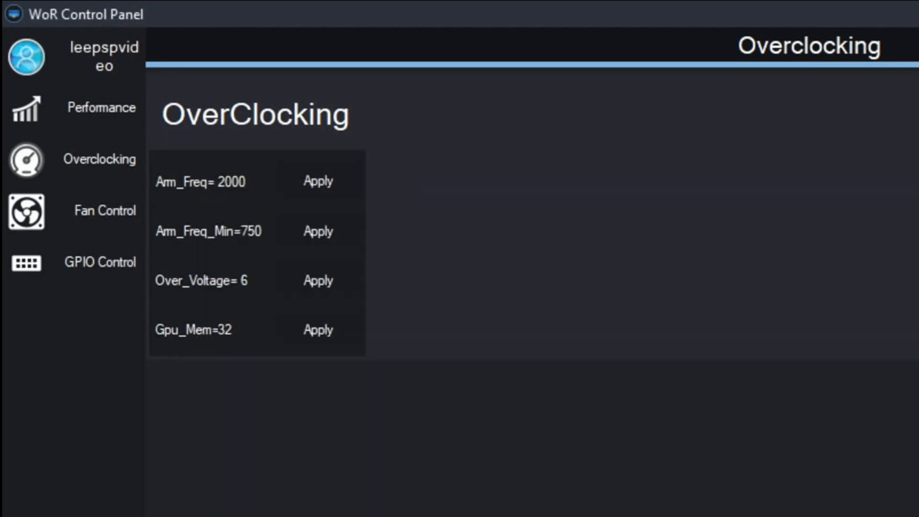
{"action": "left_click", "coordinate": [318, 181]}
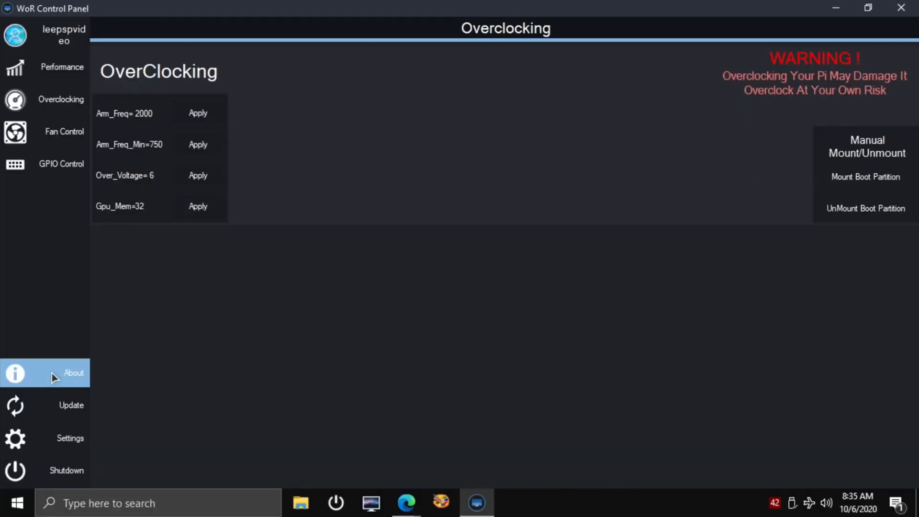
Step: Show the About page with version 0.1.0 and machine name RASPBERRYPI
{"action": "left_click", "coordinate": [74, 372]}
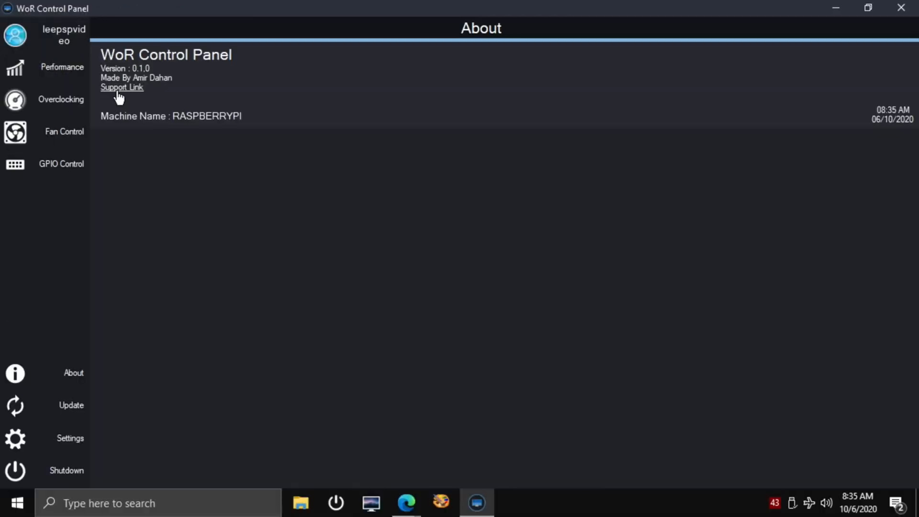
{"action": "left_click", "coordinate": [121, 88]}
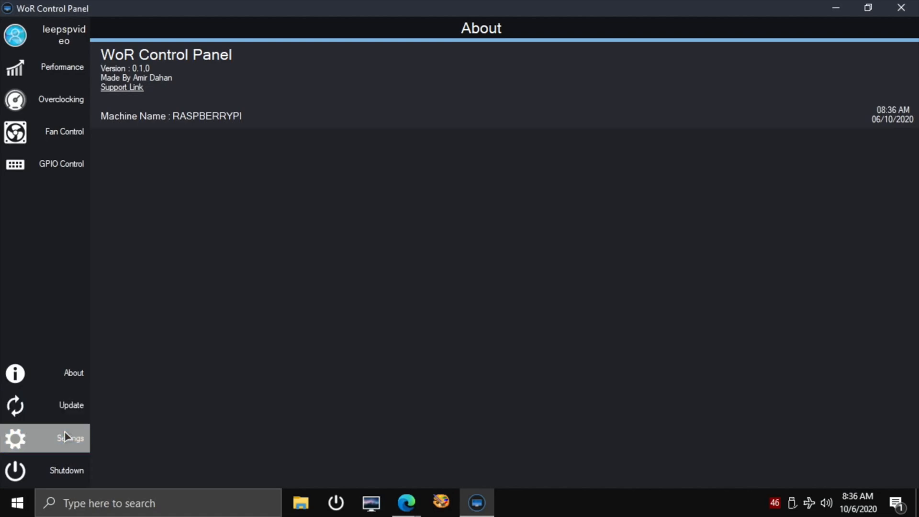
Step: In Settings raise the blue colour slider to maximum and apply the custom blue accent
{"action": "left_click", "coordinate": [70, 438]}
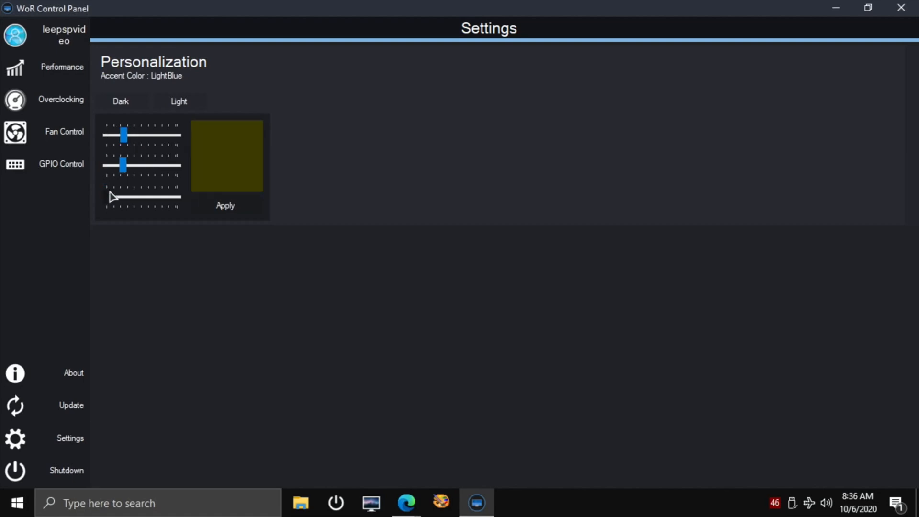
{"action": "left_click_drag", "start_coordinate": [113, 197], "coordinate": [176, 198]}
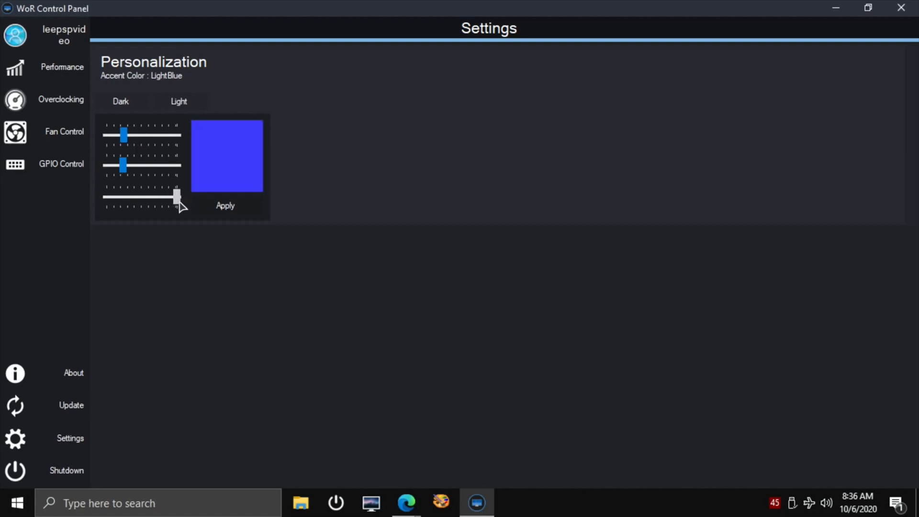
{"action": "left_click_drag", "start_coordinate": [176, 197], "coordinate": [176, 197]}
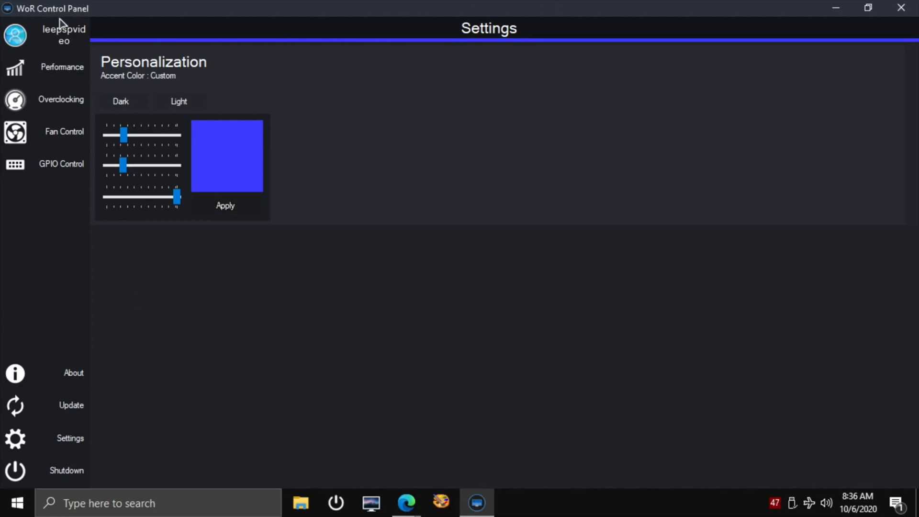
Step: Browse the Performance, Overclocking, Fan Control and GPIO Control pages in turn
{"action": "left_click", "coordinate": [62, 66]}
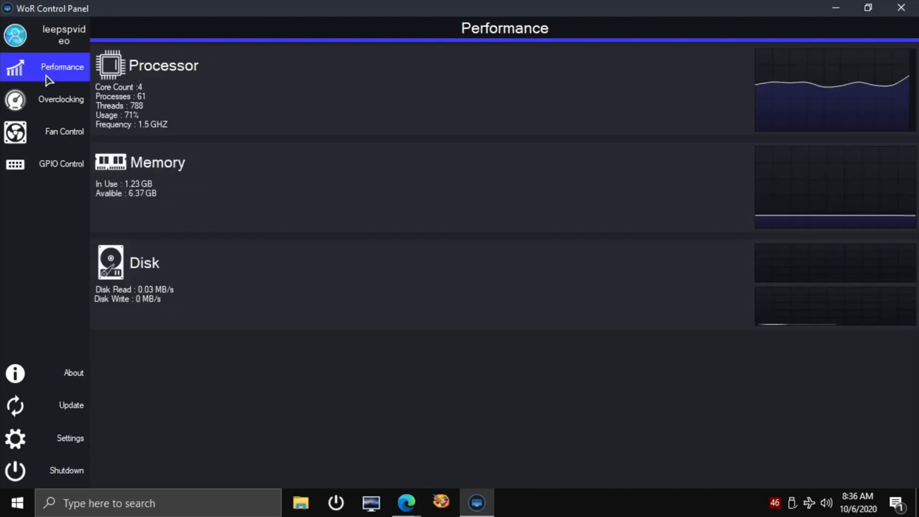
{"action": "left_click", "coordinate": [53, 100]}
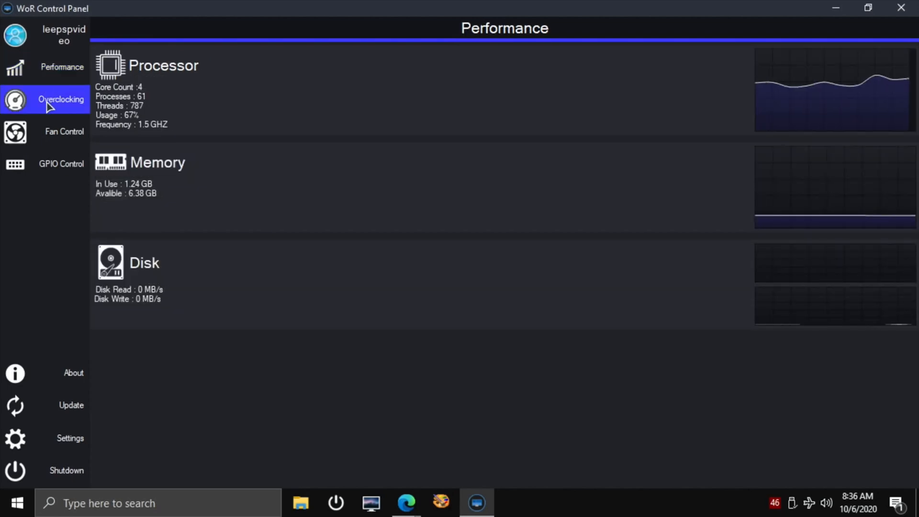
{"action": "left_click", "coordinate": [65, 131]}
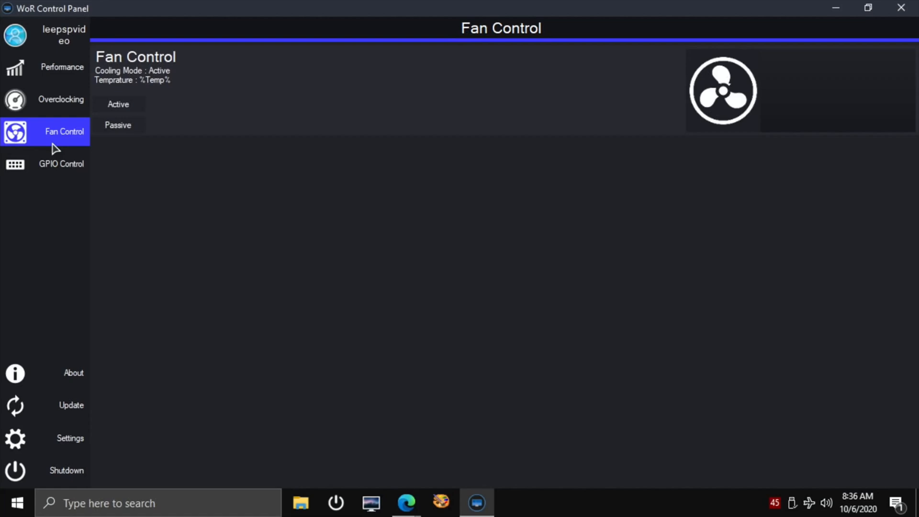
{"action": "left_click", "coordinate": [61, 163]}
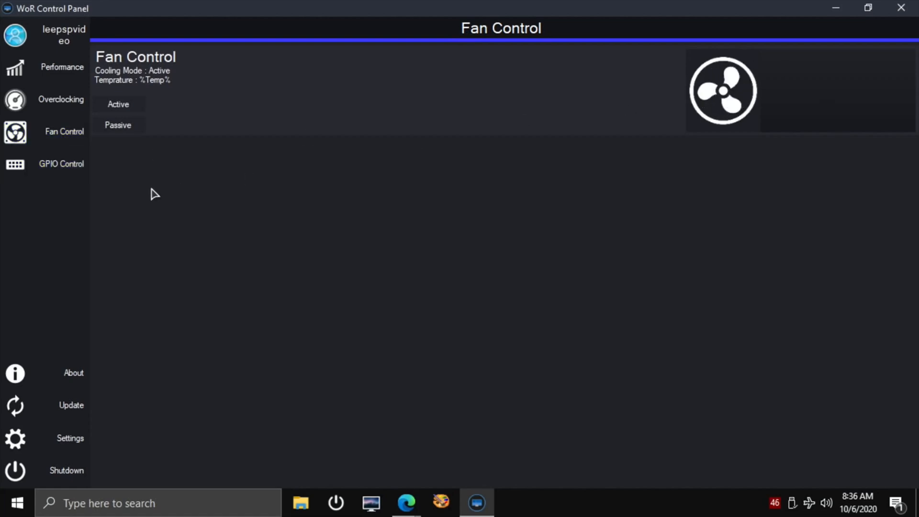
{"action": "left_click", "coordinate": [61, 163]}
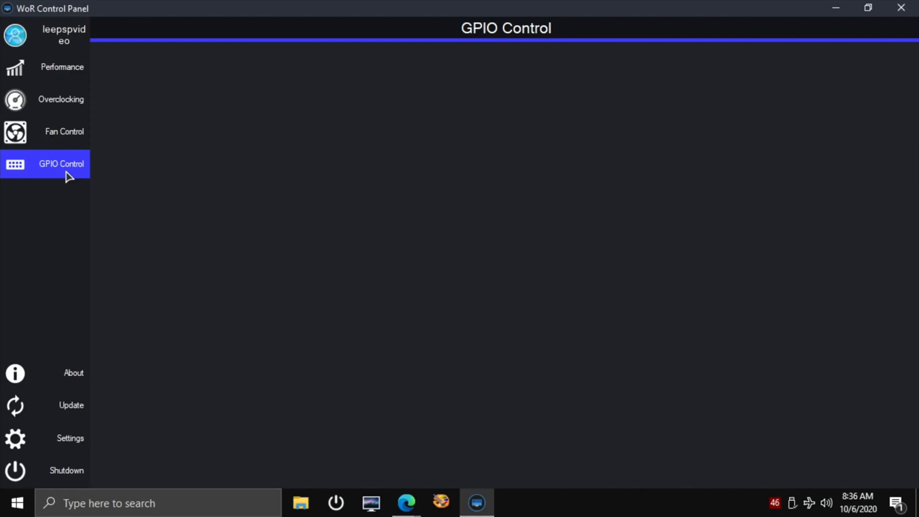
Step: Show the About page and follow its support link to the Discord invite in the browser
{"action": "left_click", "coordinate": [45, 372]}
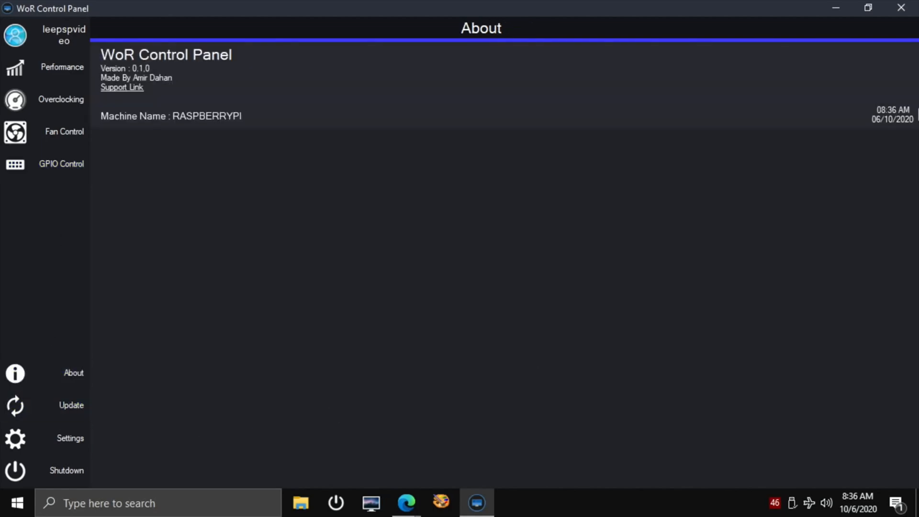
{"action": "left_click", "coordinate": [122, 87]}
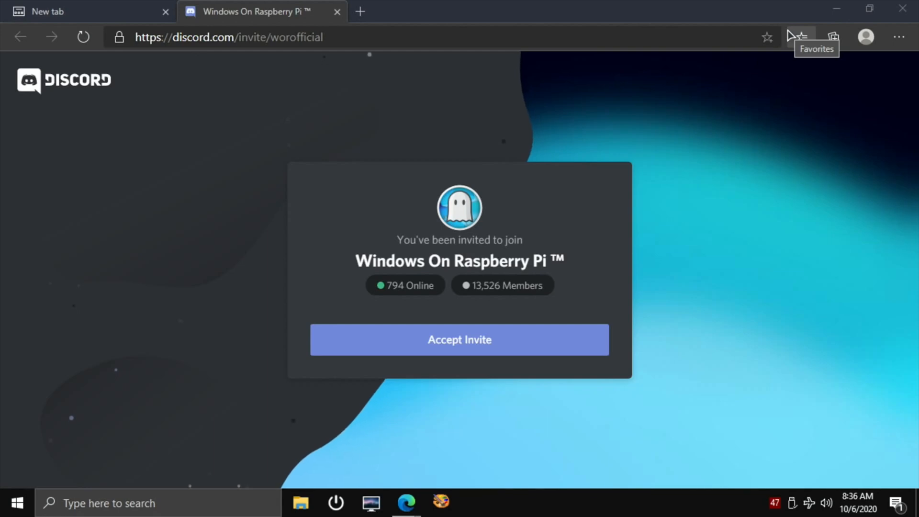
{"action": "mouse_move", "coordinate": [743, 296]}
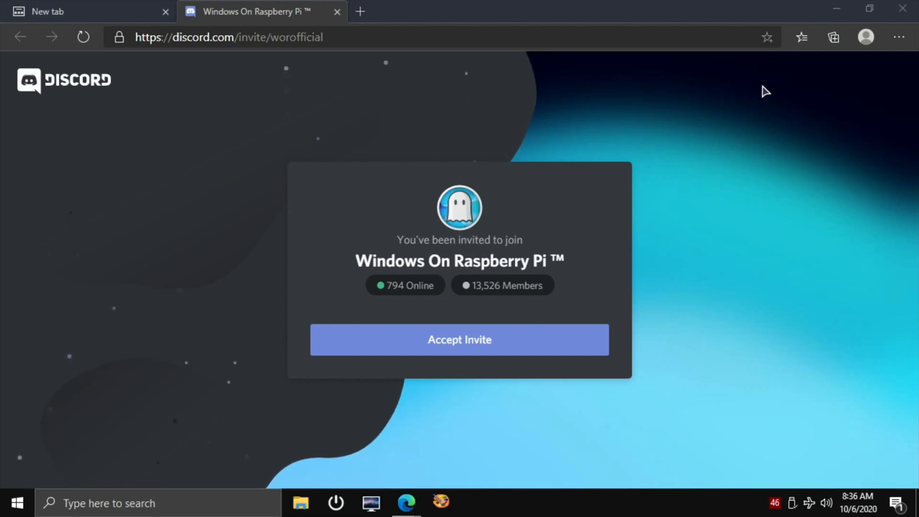
Step: Close the Windows On Raspberry Pi Discord invite tab, returning to the desktop
{"action": "left_click", "coordinate": [229, 38]}
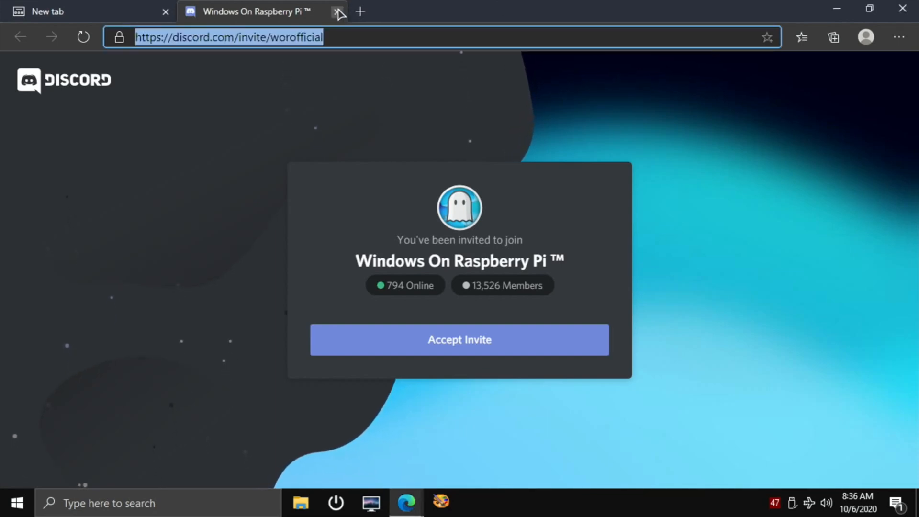
{"action": "left_click", "coordinate": [337, 11]}
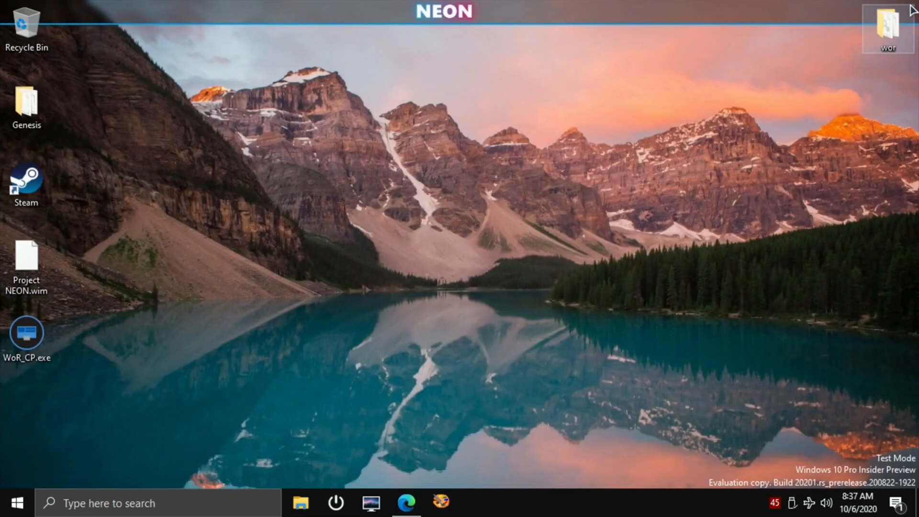
Step: Launch Prime Video from the Start menu and browse down its Store page
{"action": "left_click", "coordinate": [16, 503]}
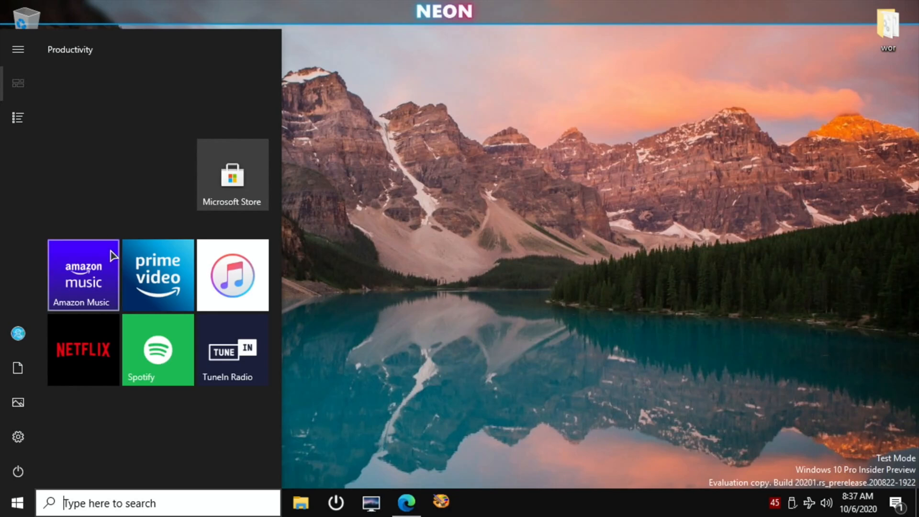
{"action": "left_click", "coordinate": [16, 503]}
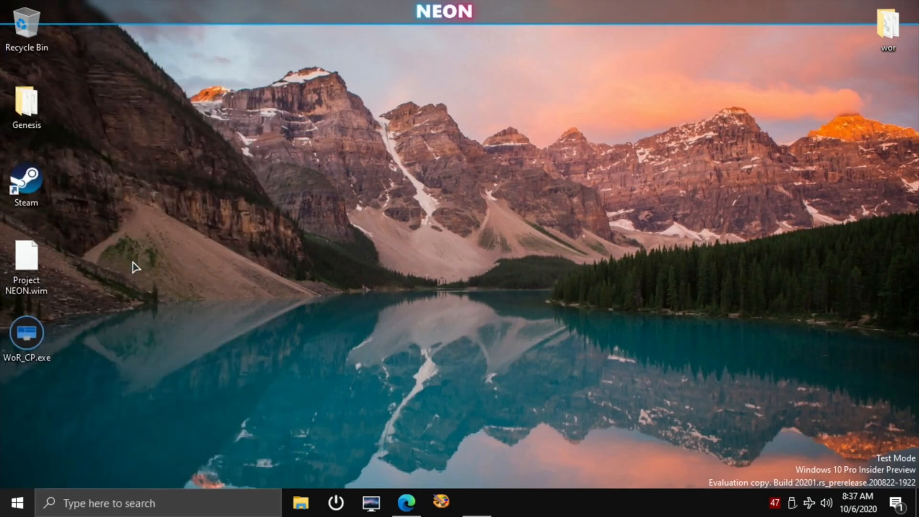
{"action": "left_click", "coordinate": [477, 502]}
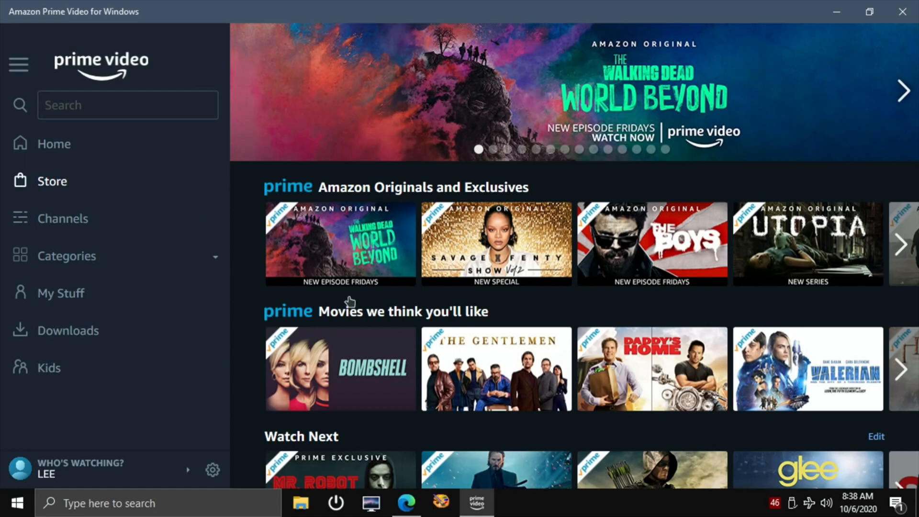
{"action": "mouse_move", "coordinate": [332, 392]}
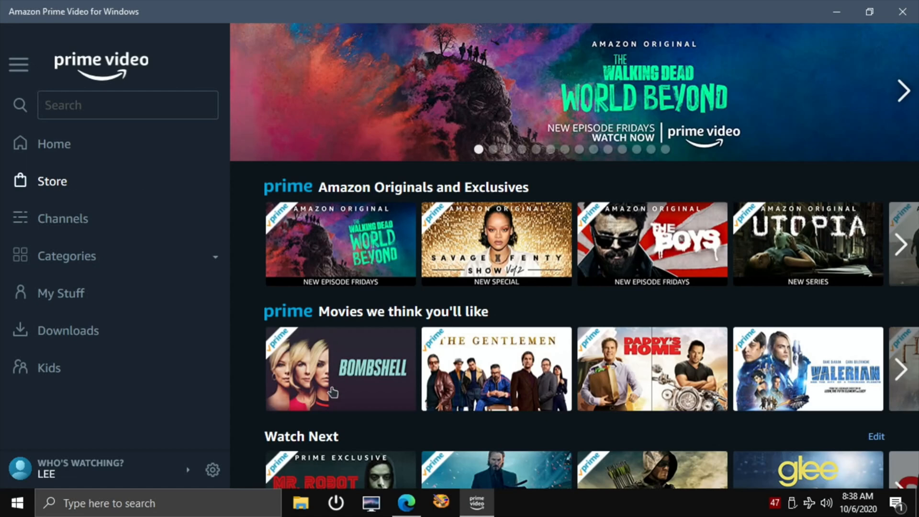
{"action": "scroll", "scroll_direction": "down", "scroll_amount": 3}
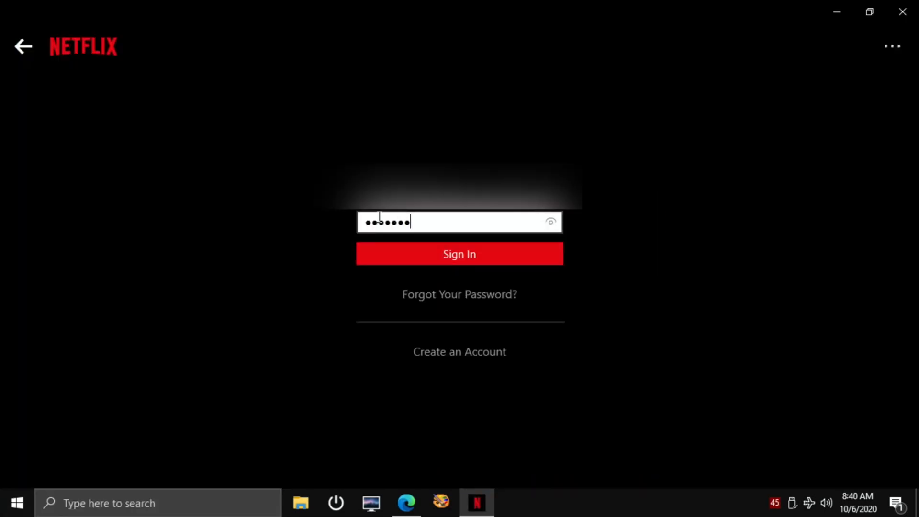
Step: Submit the Netflix sign-in details, then close the Netflix app
{"action": "left_click", "coordinate": [458, 254]}
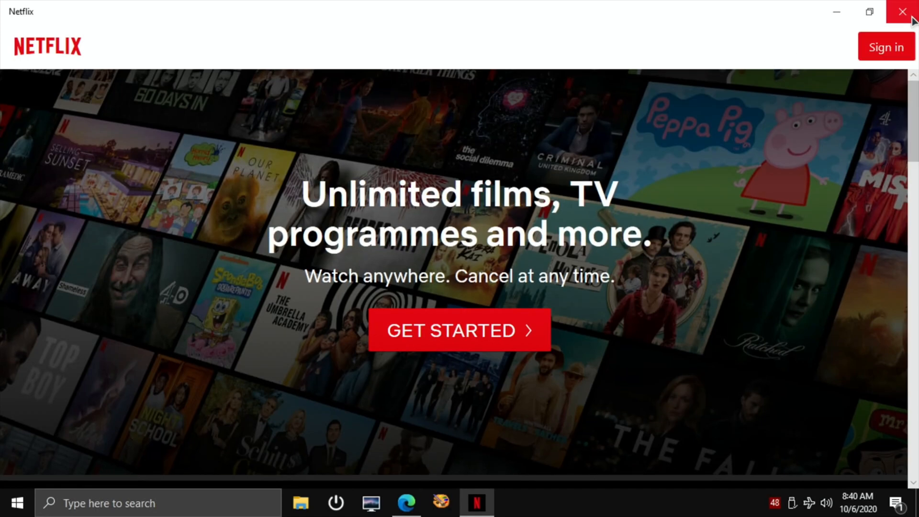
{"action": "mouse_move", "coordinate": [902, 12]}
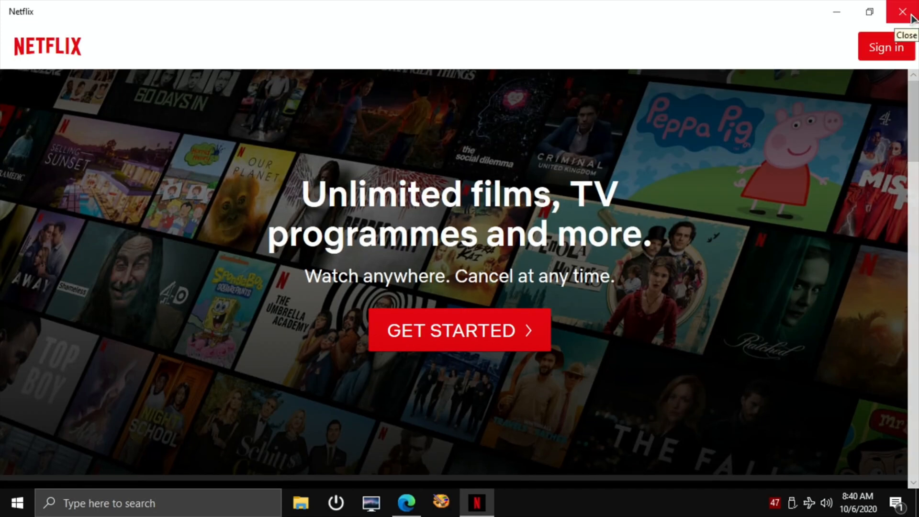
{"action": "left_click", "coordinate": [903, 12]}
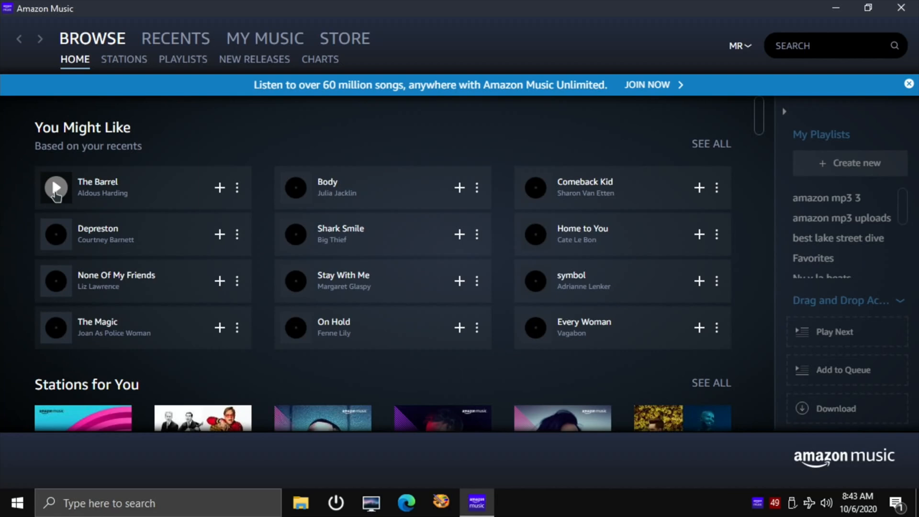
Step: Play The Barrel by Aldous Harding under You Might Like, then close Amazon Music
{"action": "left_click", "coordinate": [56, 188]}
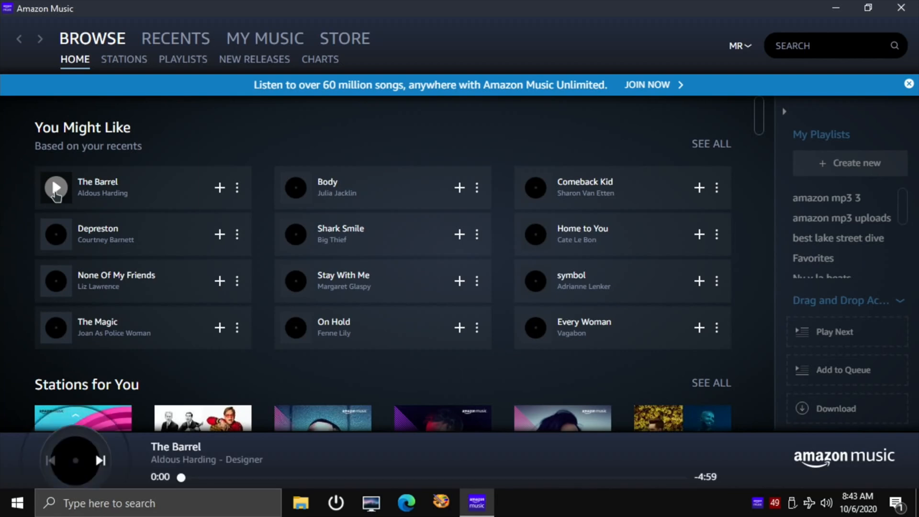
{"action": "left_click", "coordinate": [55, 187]}
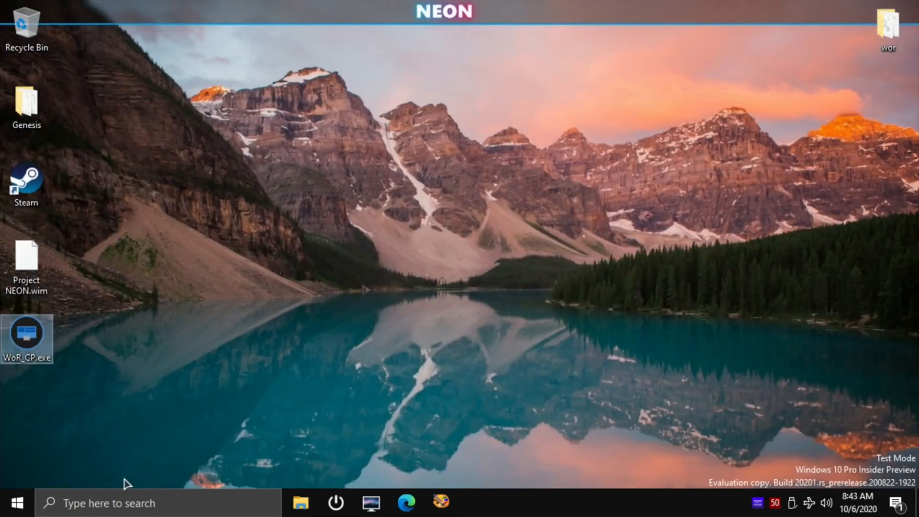
{"action": "left_click", "coordinate": [16, 502]}
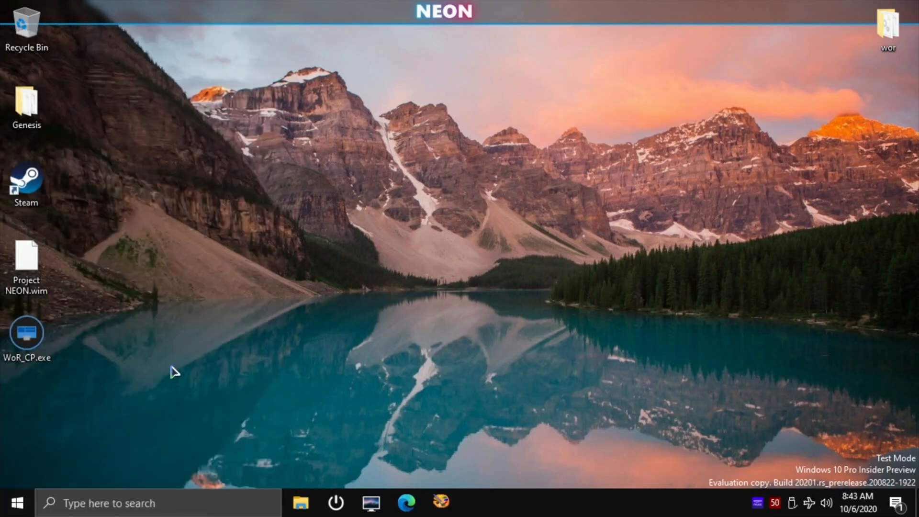
{"action": "mouse_move", "coordinate": [848, 478]}
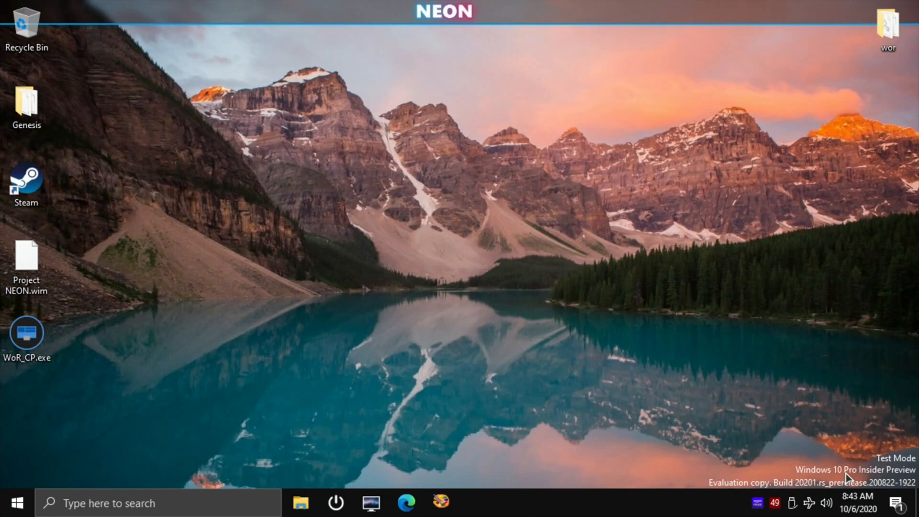
{"action": "mouse_move", "coordinate": [745, 468]}
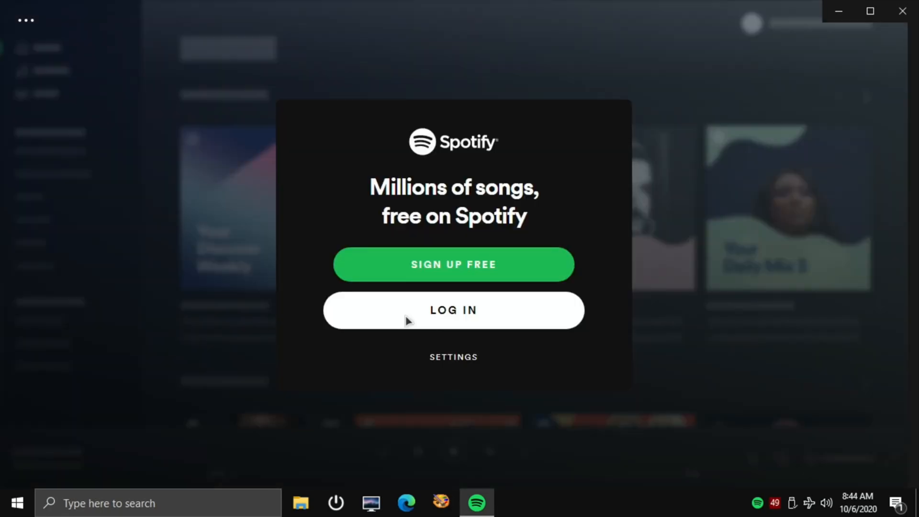
Step: Log in to Spotify to reach Home, then close the Spotify window
{"action": "left_click", "coordinate": [453, 310]}
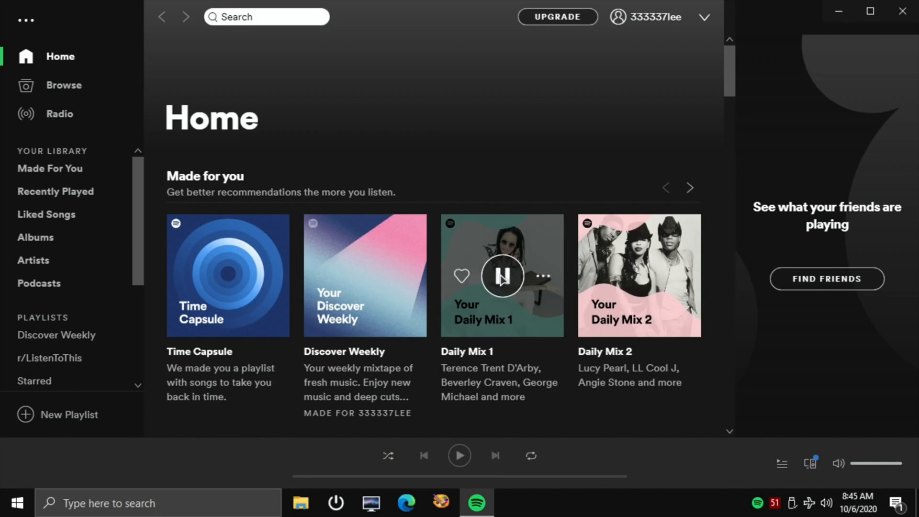
{"action": "left_click", "coordinate": [501, 276]}
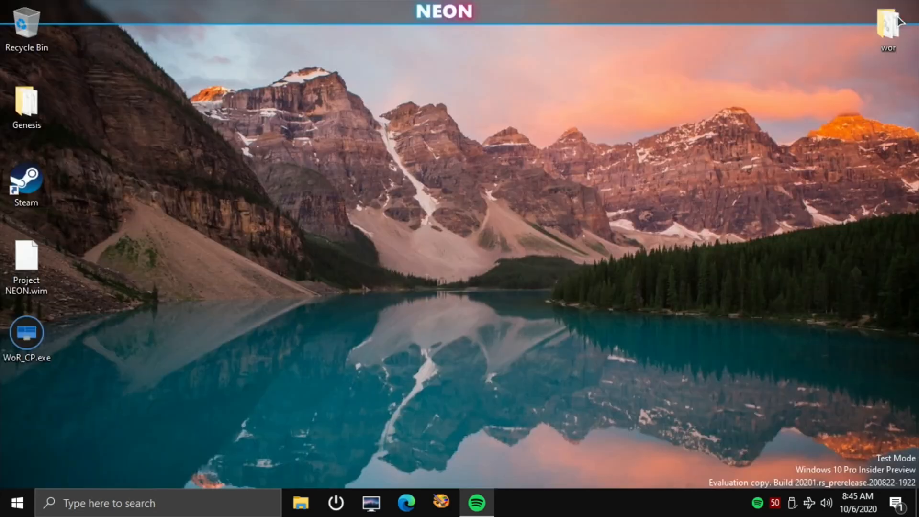
Step: Launch TuneIn Radio from Start, maximize it and browse the Music category
{"action": "left_click", "coordinate": [16, 503]}
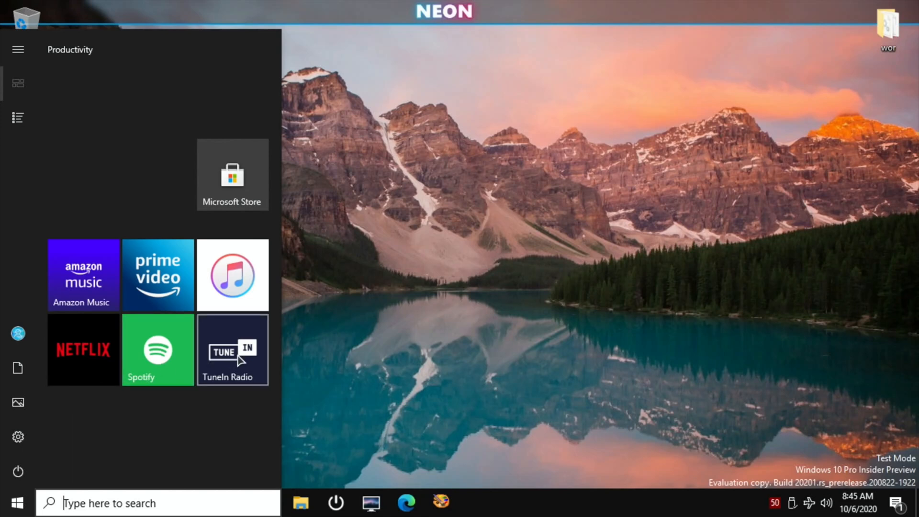
{"action": "left_click", "coordinate": [232, 349]}
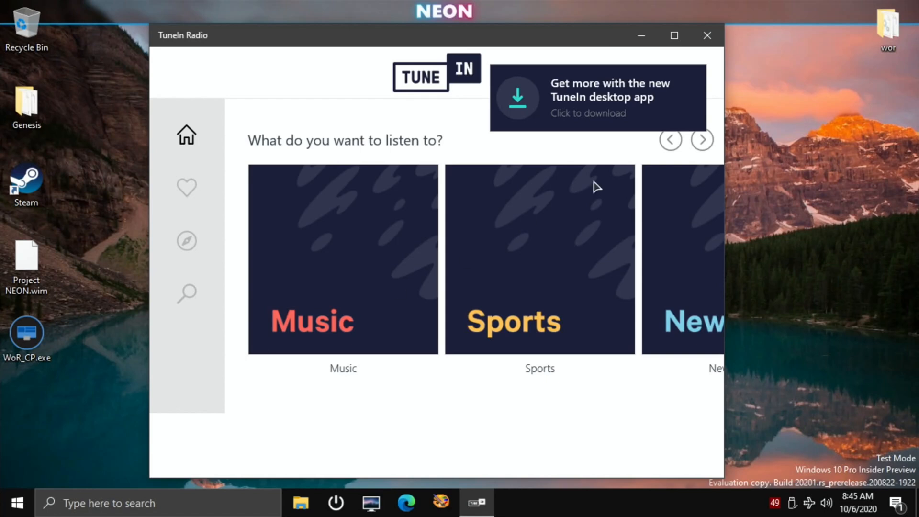
{"action": "left_click", "coordinate": [674, 35]}
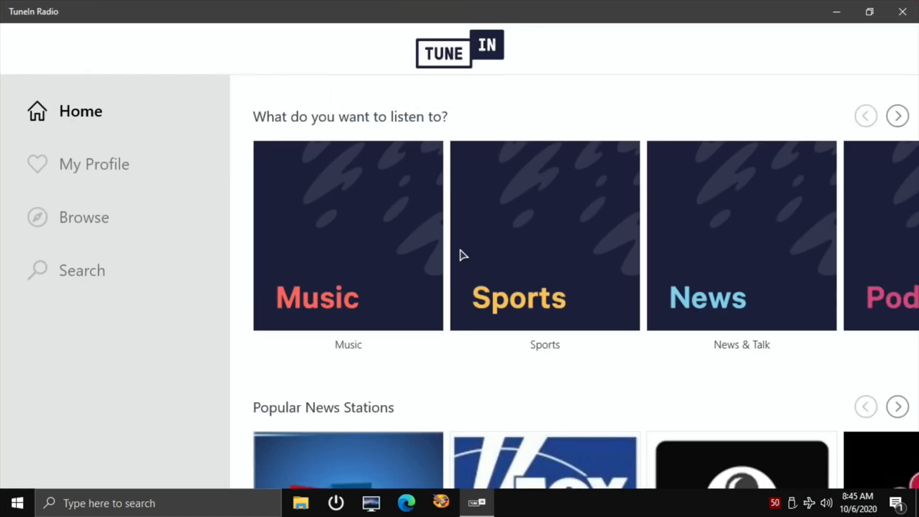
{"action": "mouse_move", "coordinate": [348, 263]}
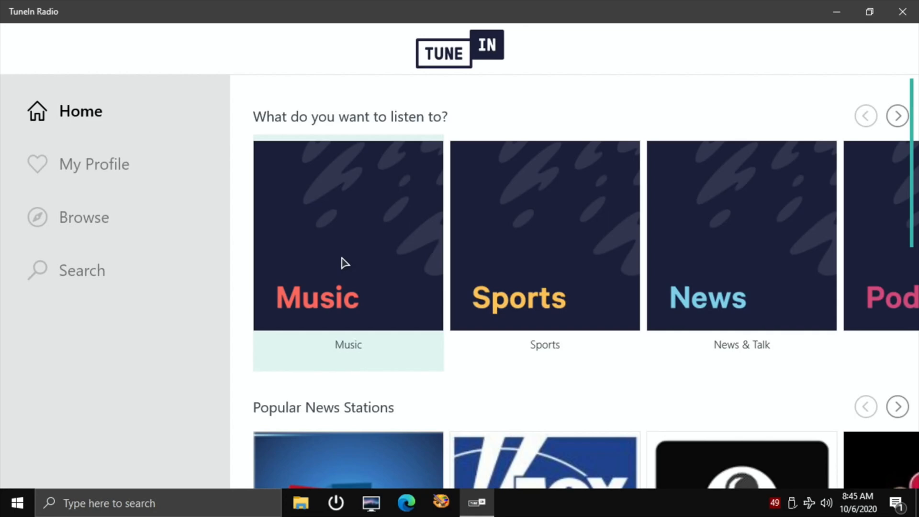
{"action": "left_click", "coordinate": [85, 218]}
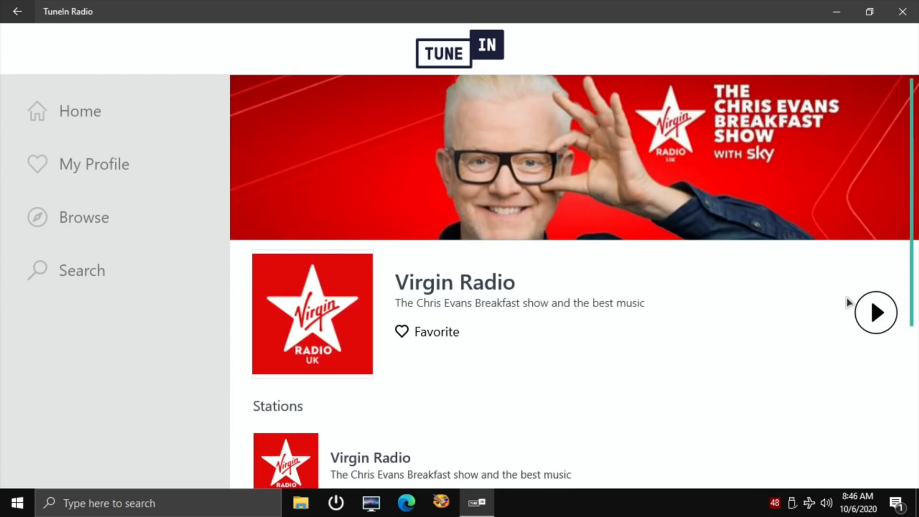
Step: Play the Virgin Radio live stream, then close TuneIn Radio back to the desktop
{"action": "left_click", "coordinate": [876, 312]}
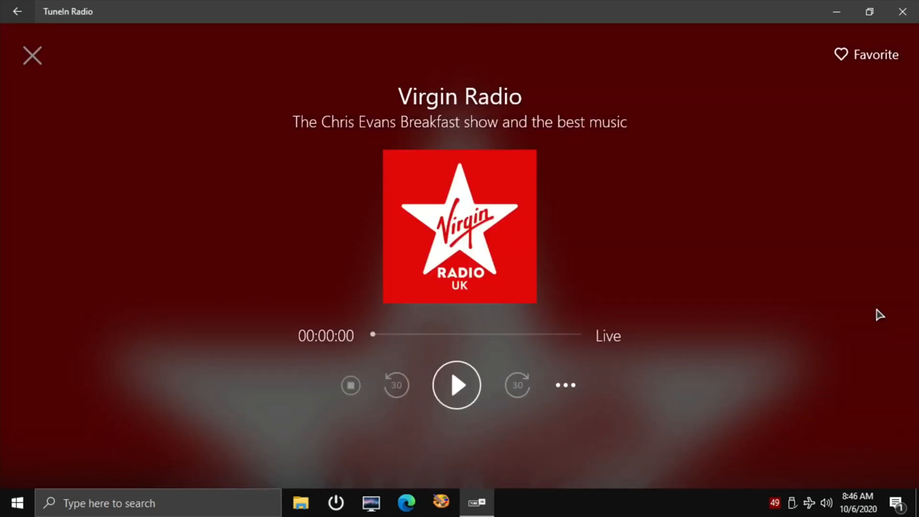
{"action": "left_click", "coordinate": [456, 385]}
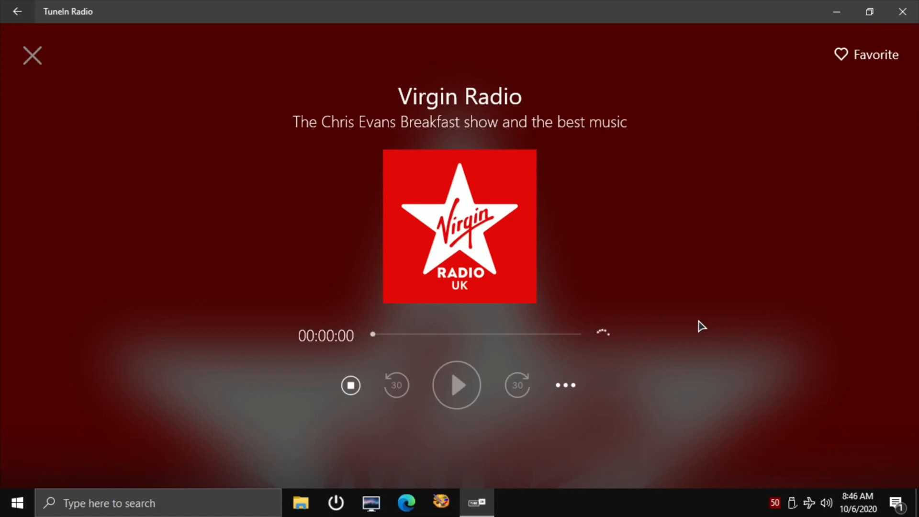
{"action": "left_click", "coordinate": [456, 385]}
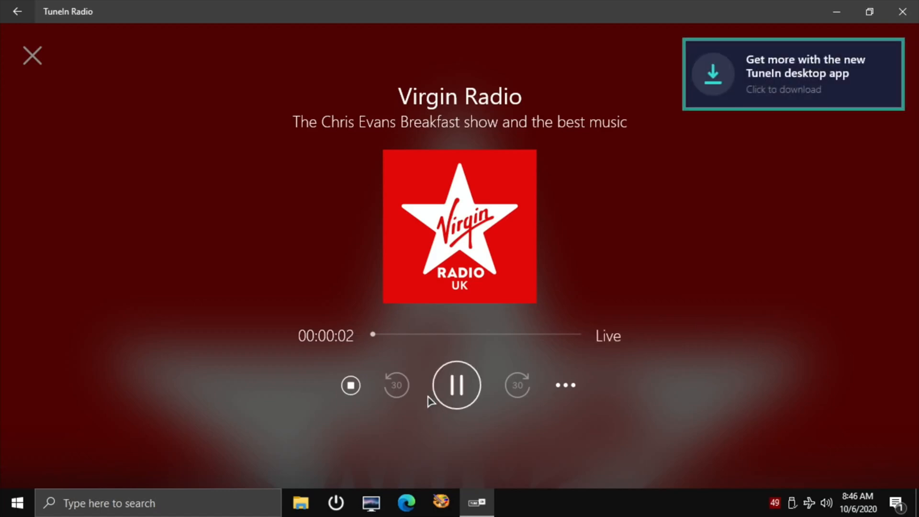
{"action": "left_click", "coordinate": [457, 385]}
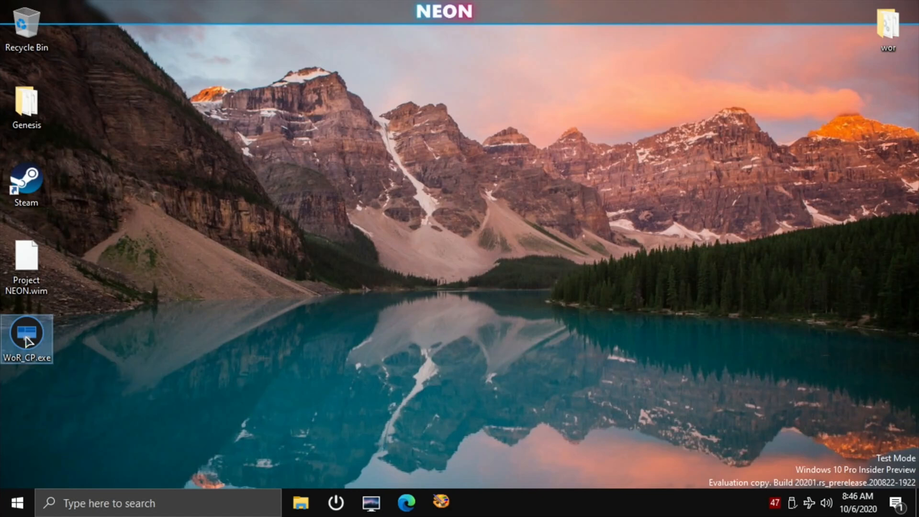
{"action": "double_click", "coordinate": [26, 338]}
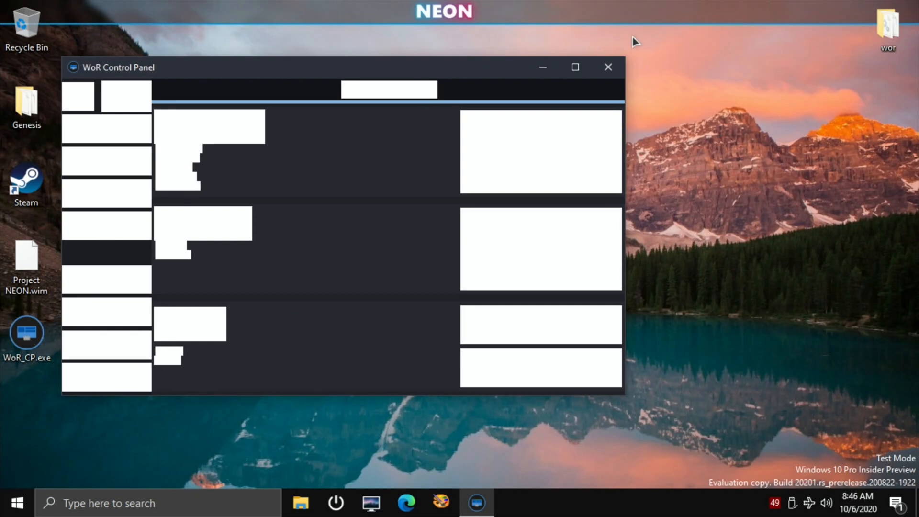
{"action": "left_click", "coordinate": [574, 67]}
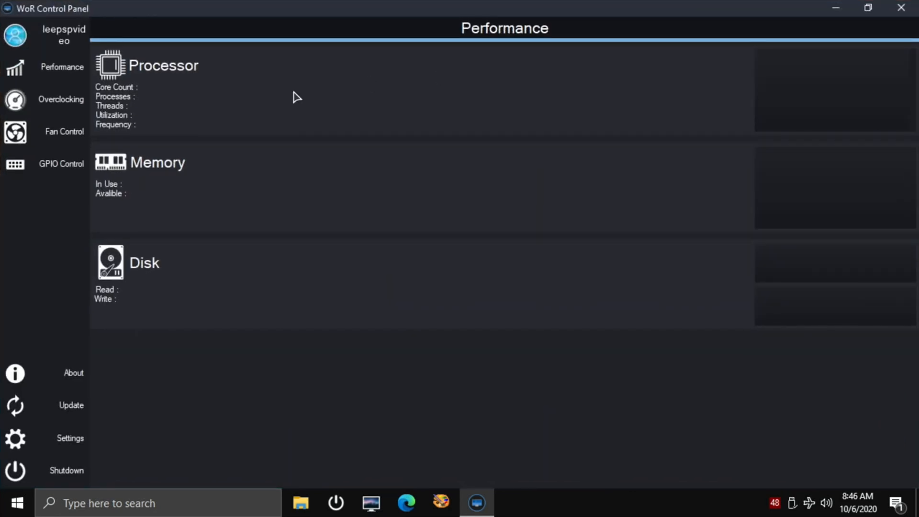
{"action": "left_click", "coordinate": [62, 67]}
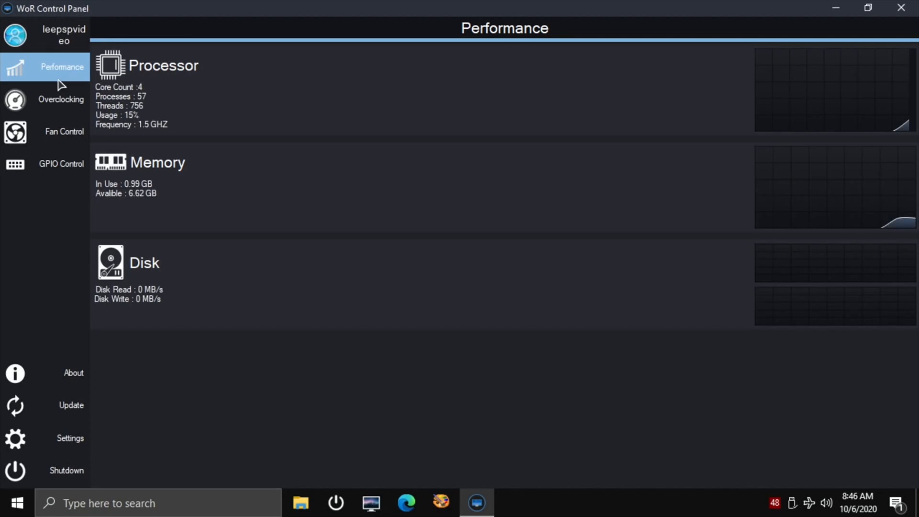
{"action": "mouse_move", "coordinate": [213, 114]}
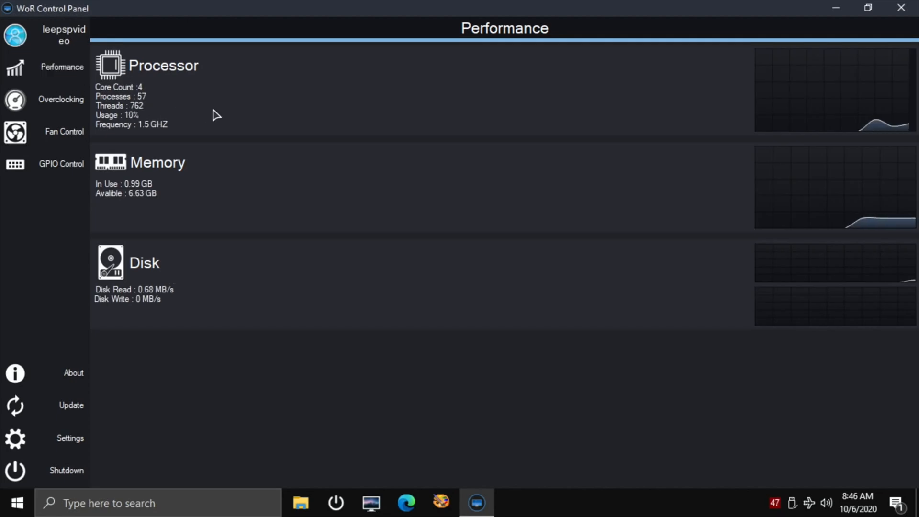
{"action": "left_click", "coordinate": [60, 98]}
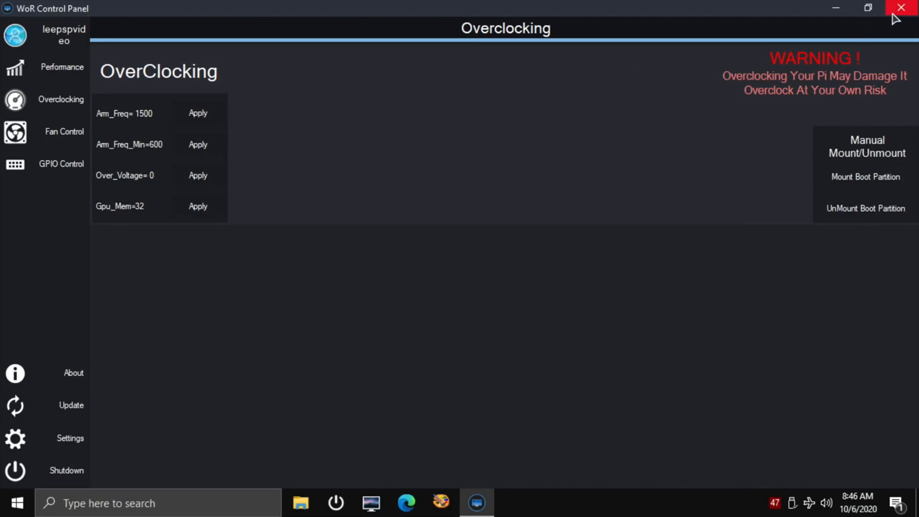
{"action": "left_click", "coordinate": [902, 7]}
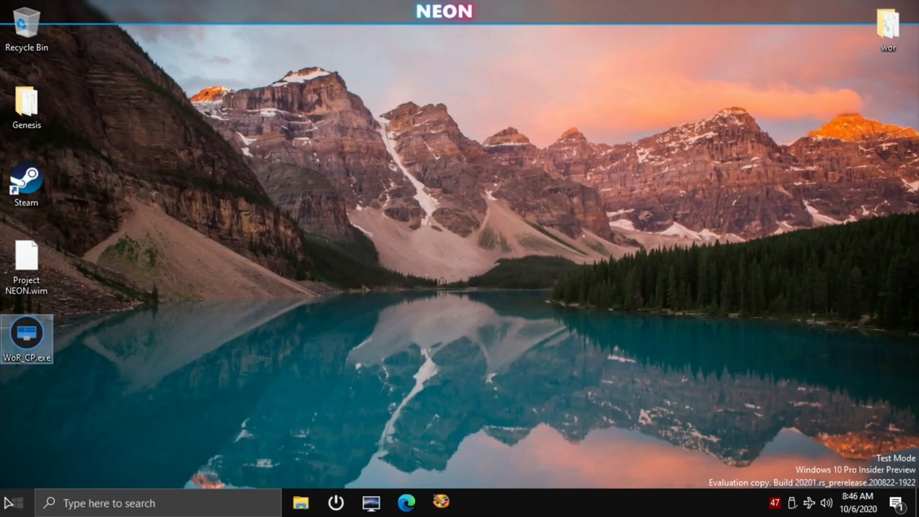
{"action": "left_click", "coordinate": [12, 503]}
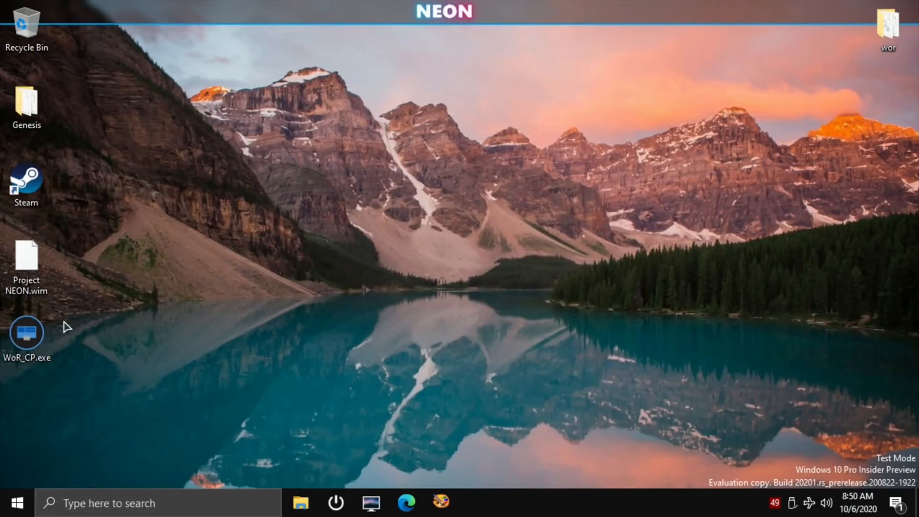
{"action": "left_click", "coordinate": [26, 337]}
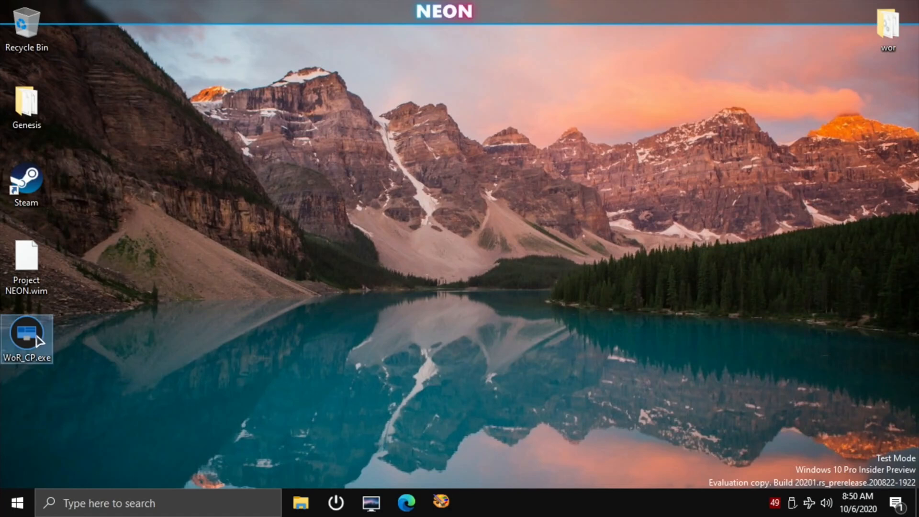
Step: Relaunch WoR_CP.exe and close the Spotify window to reveal the 2 GHz processor readout
{"action": "double_click", "coordinate": [27, 339]}
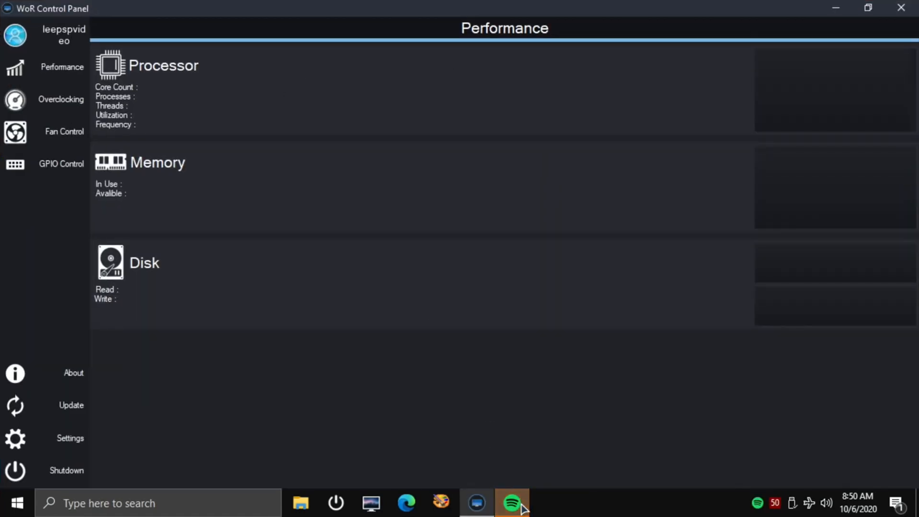
{"action": "left_click", "coordinate": [511, 503]}
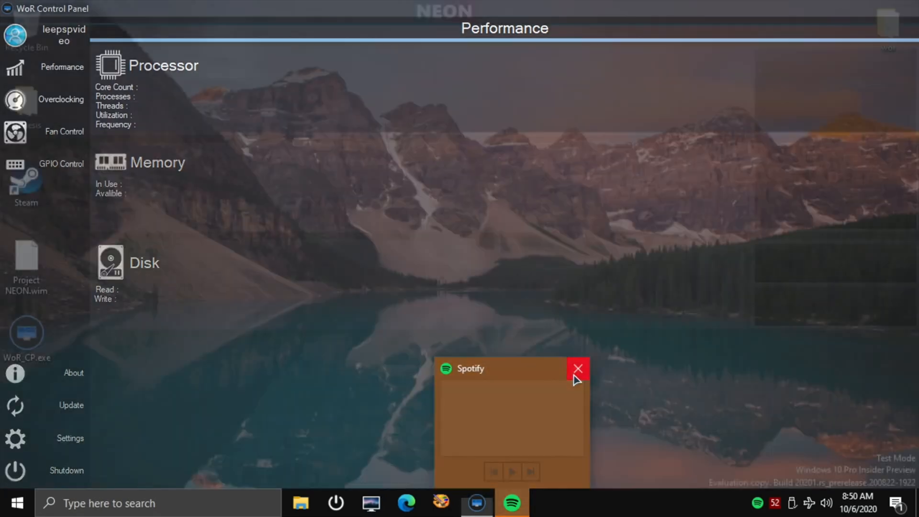
{"action": "left_click", "coordinate": [577, 368]}
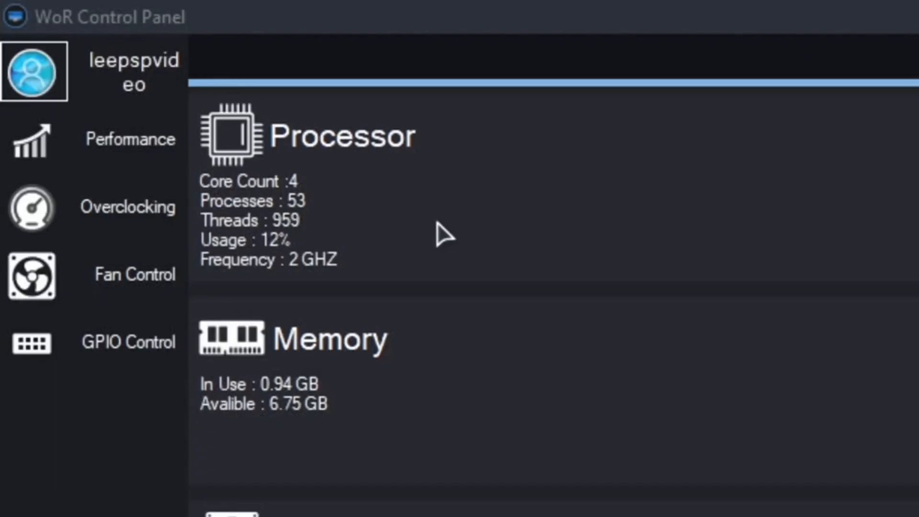
{"action": "mouse_move", "coordinate": [721, 243]}
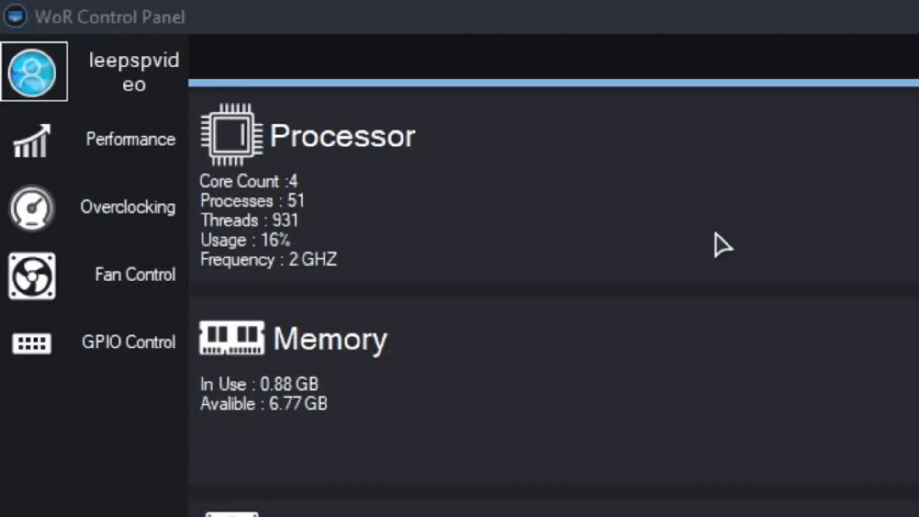